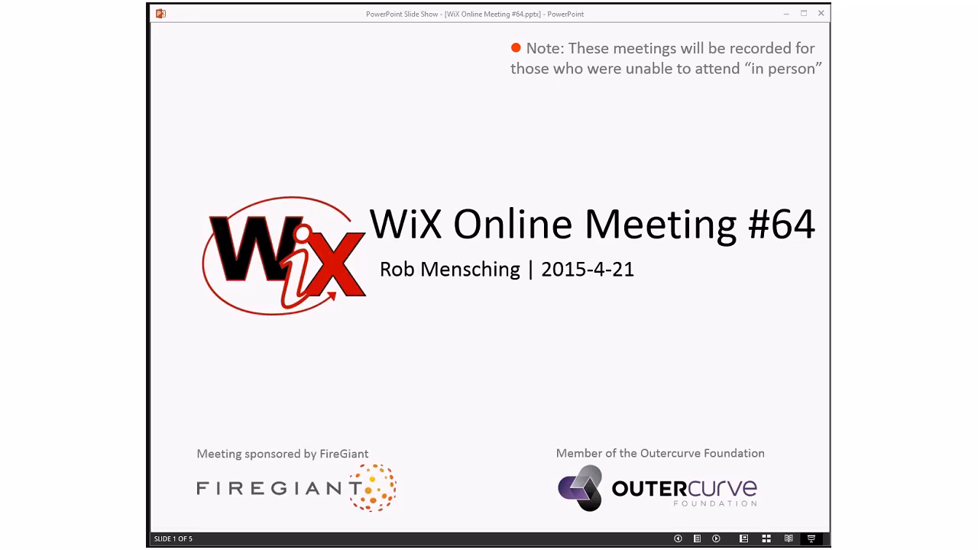
mouse_move(557, 307)
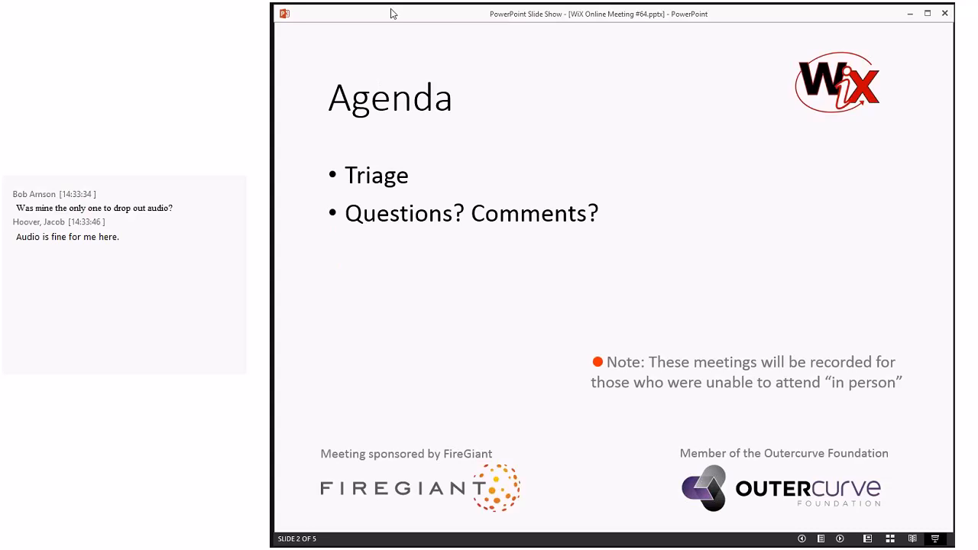
mouse_move(410, 17)
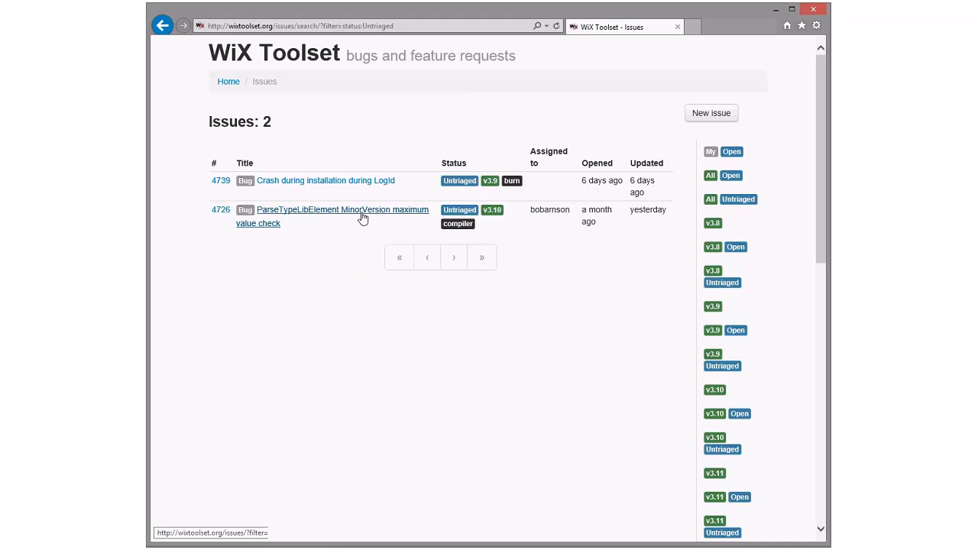
Open bug 4726 and scroll down to bobarnson's wontfix recommendation.
click(343, 209)
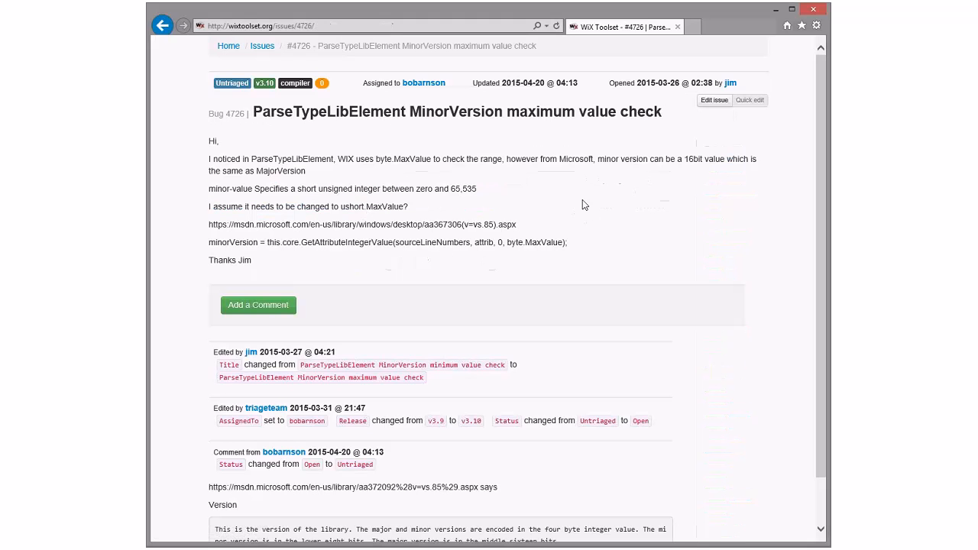
scroll(down, 3)
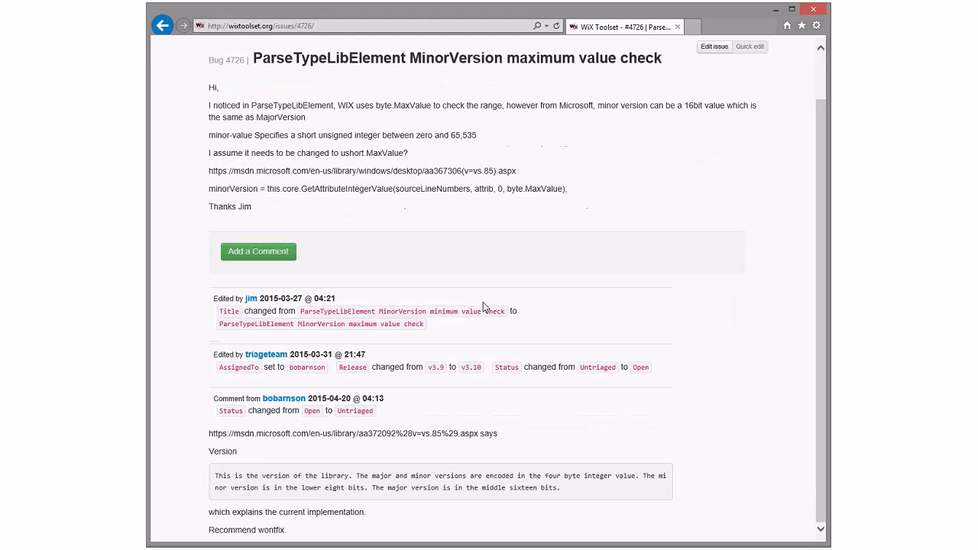
drag(229, 433, 421, 434)
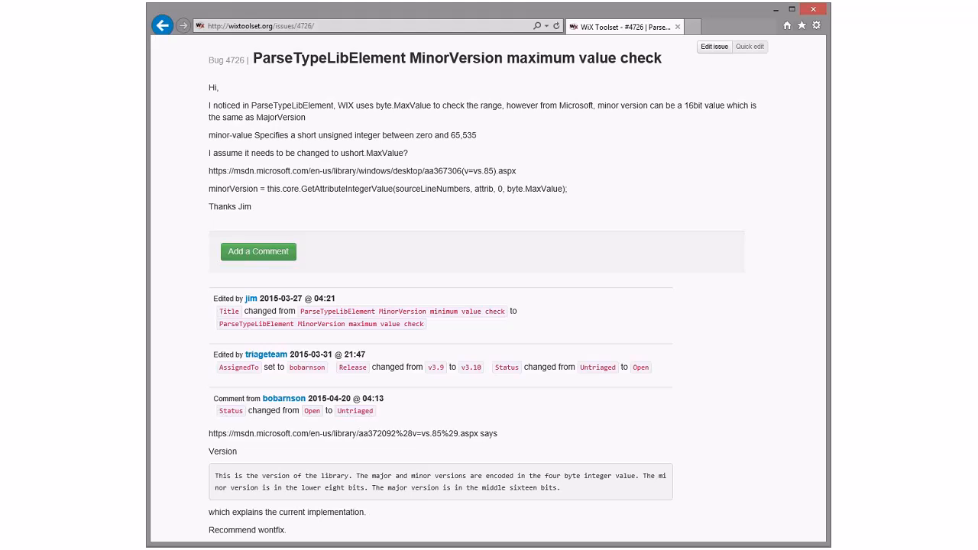
View the MSDN version attribute page linked in the bug, then return to the untriaged WiX issues.
double_click(218, 170)
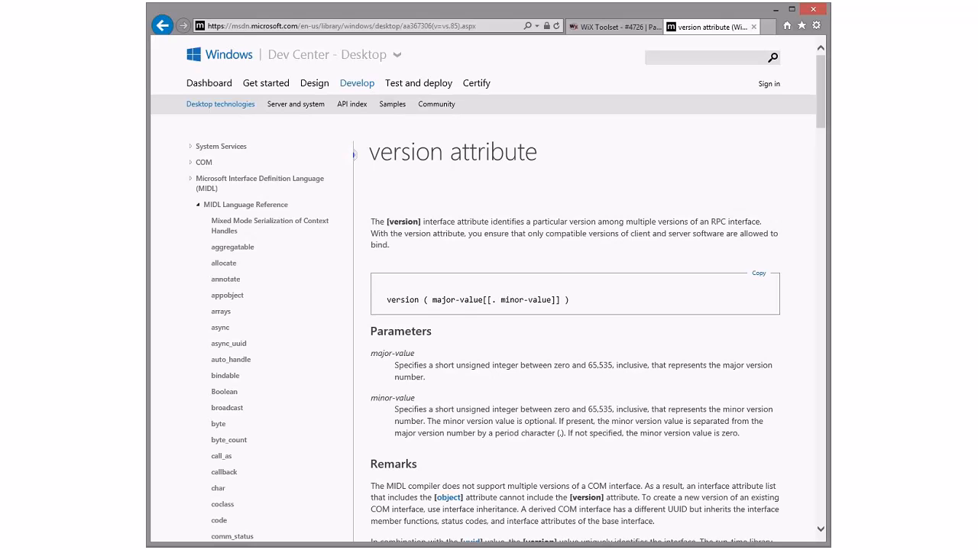
scroll(down, 3)
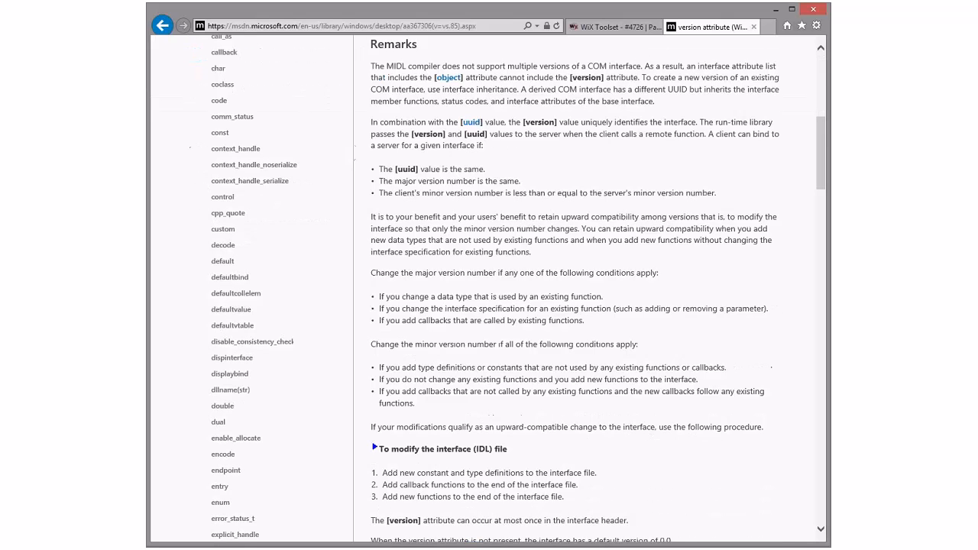
scroll(down, 3)
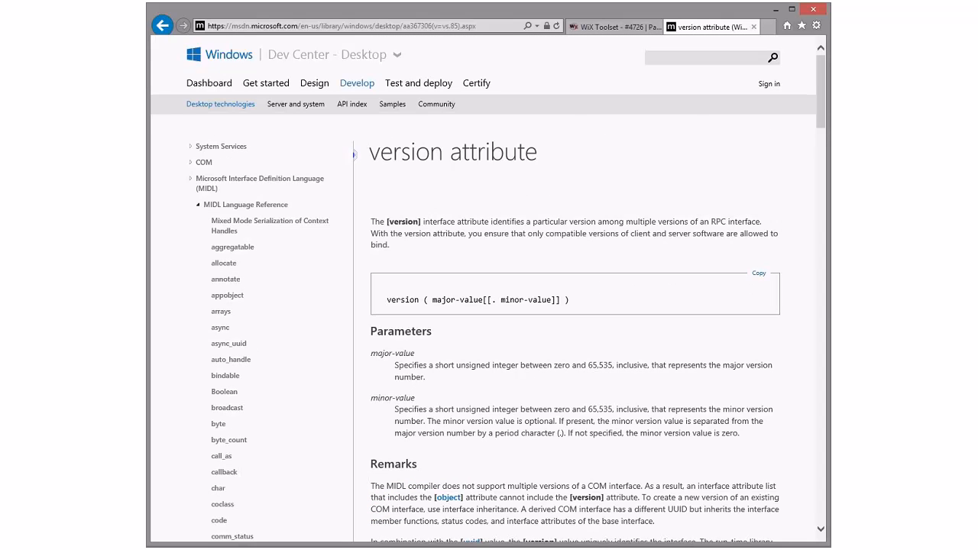
click(612, 26)
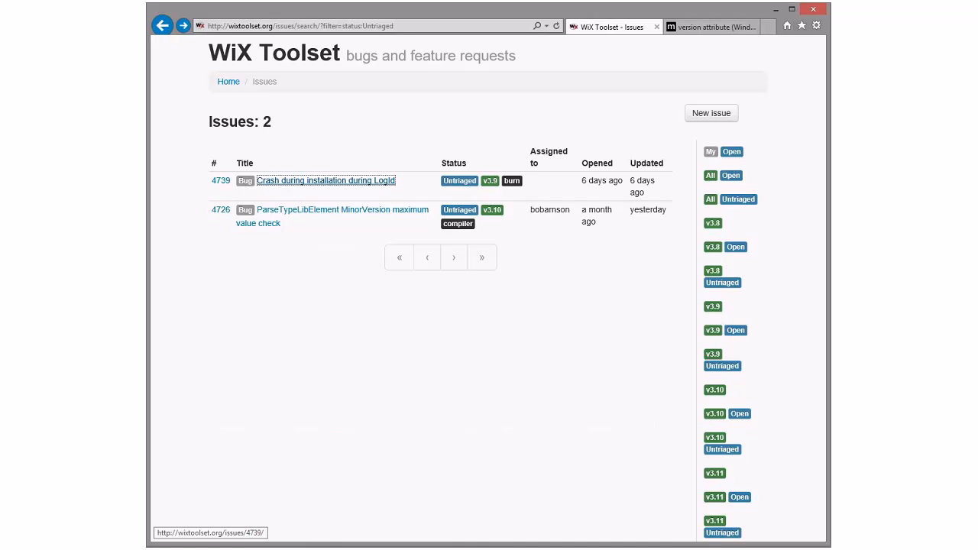
Open bug 4739, Crash during installation during LogId, and review its callstacks and error code.
click(325, 180)
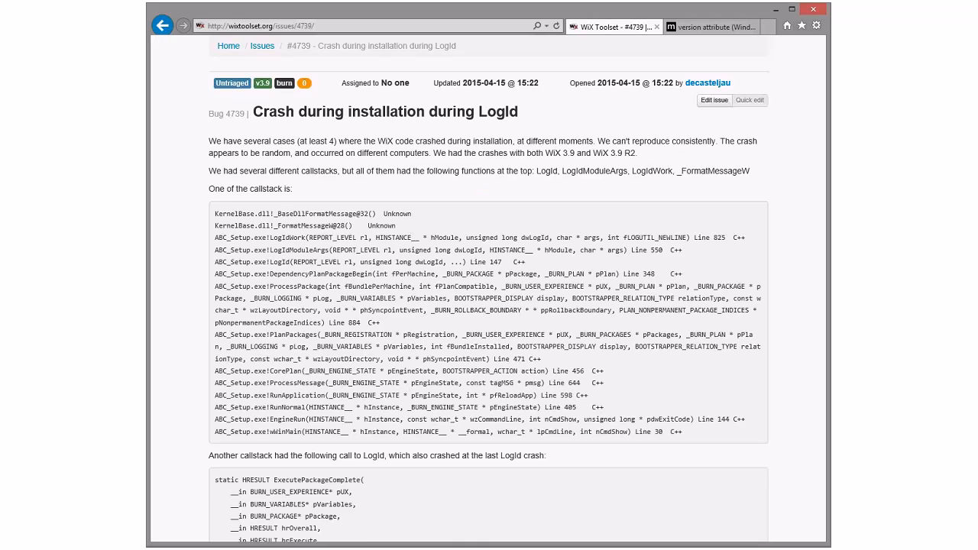
scroll(down, 3)
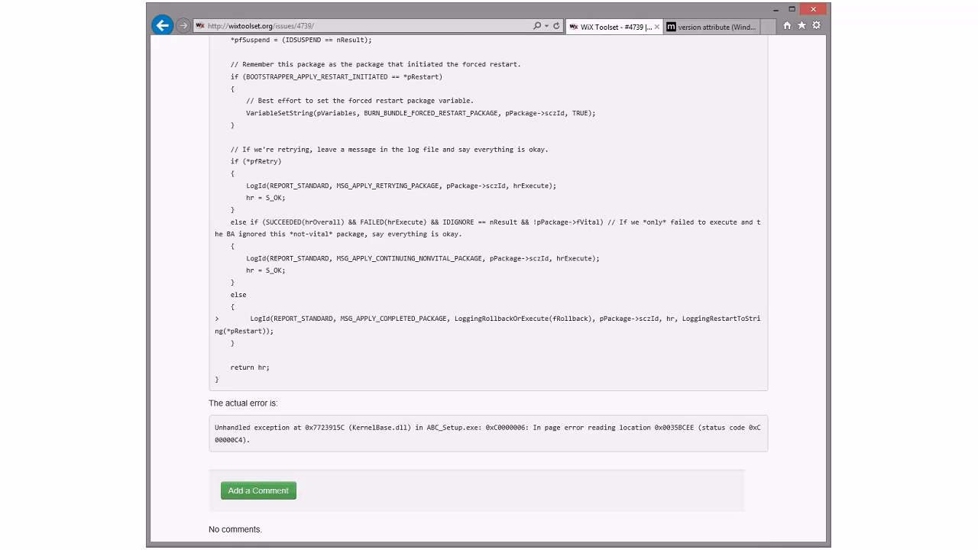
scroll(up, 3)
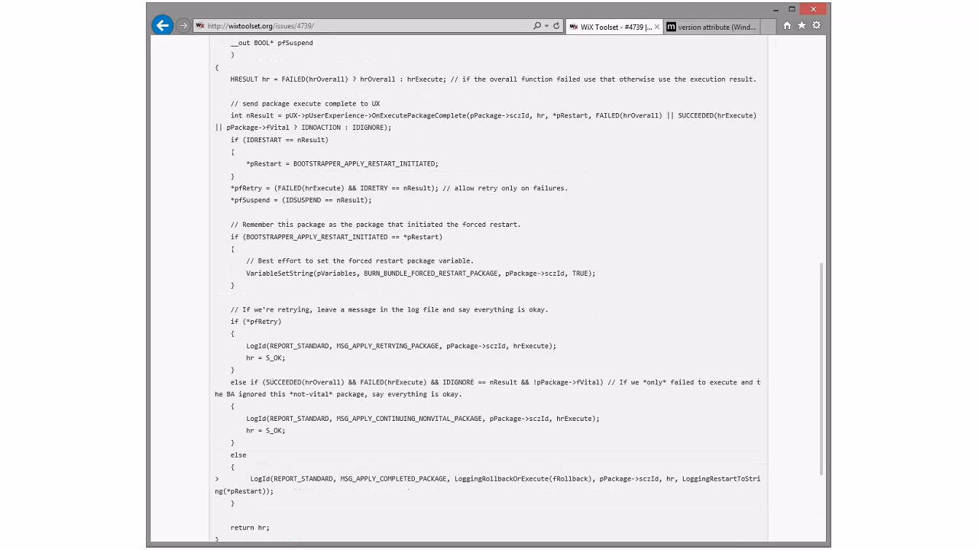
scroll(up, 3)
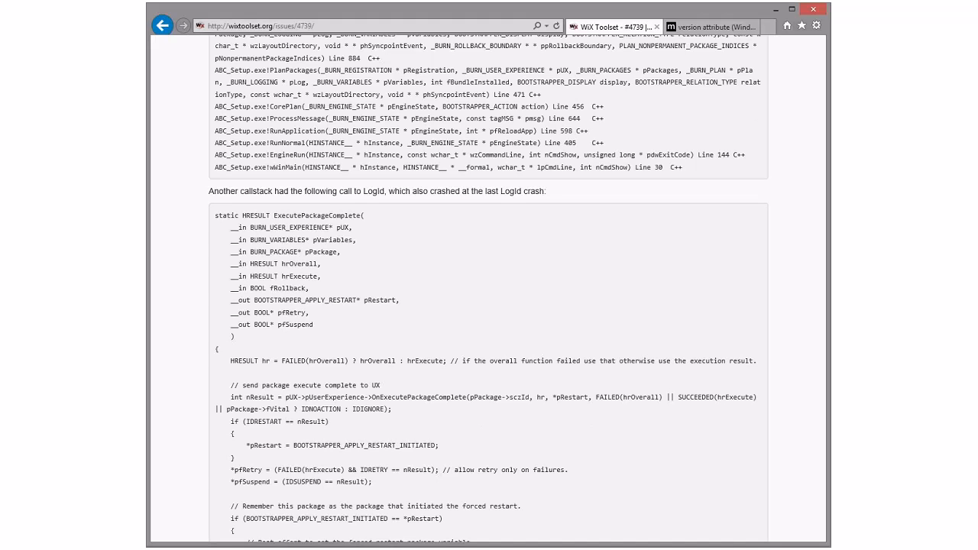
scroll(up, 3)
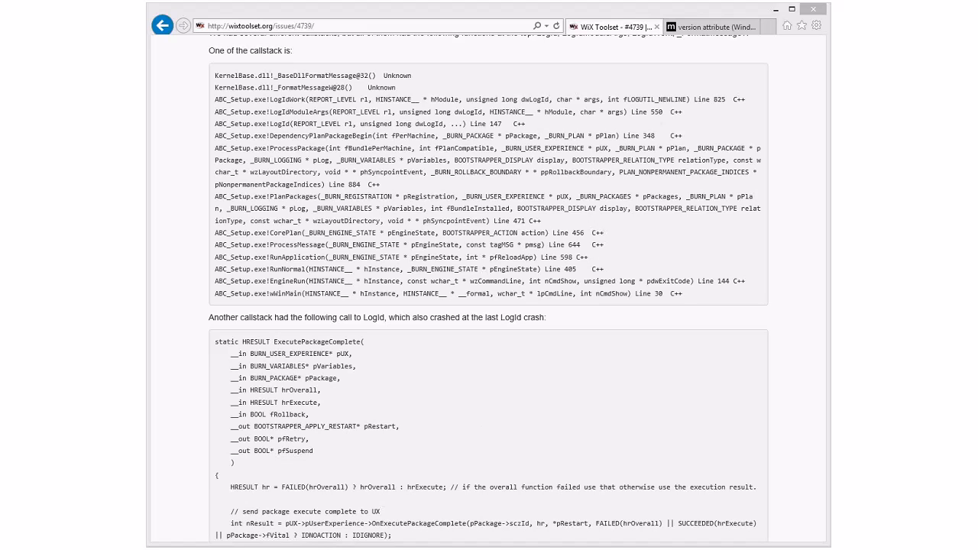
scroll(down, 3)
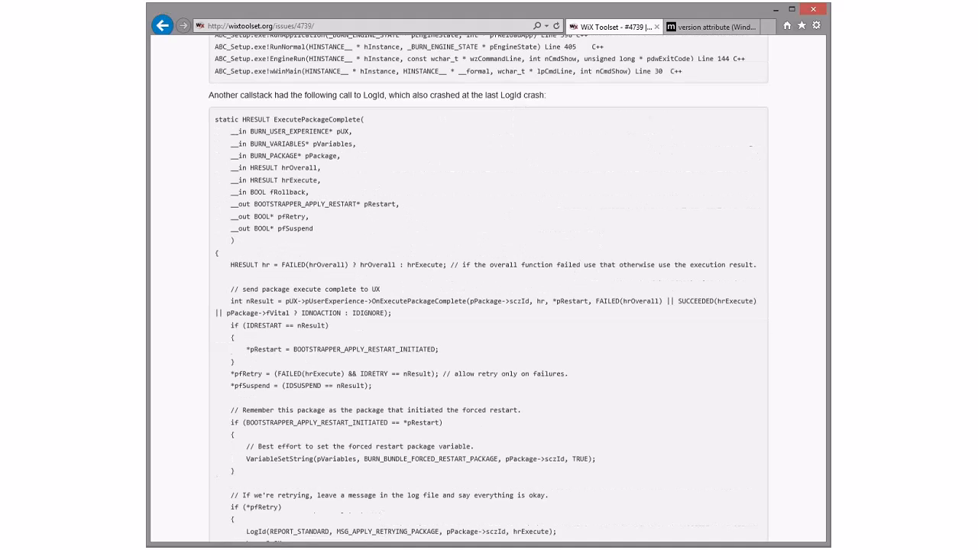
scroll(down, 3)
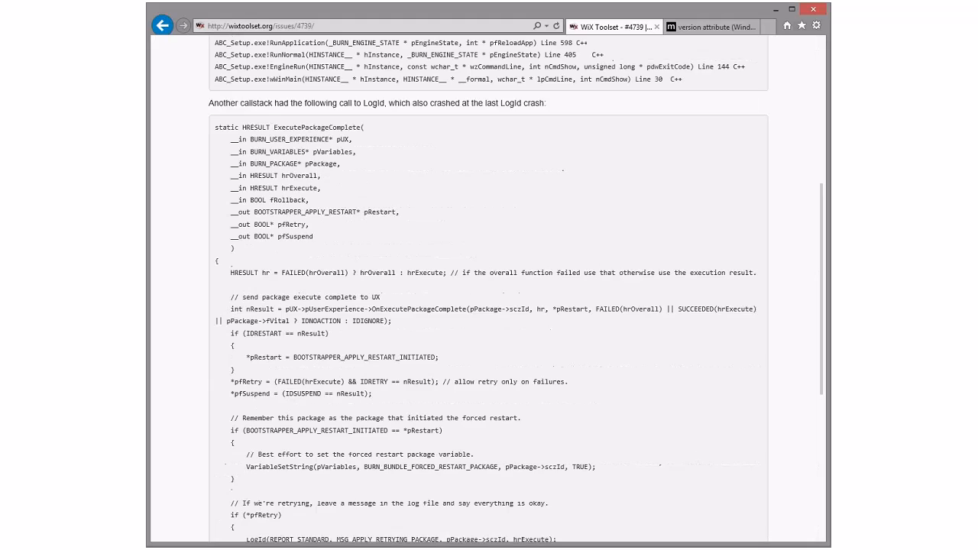
scroll(up, 3)
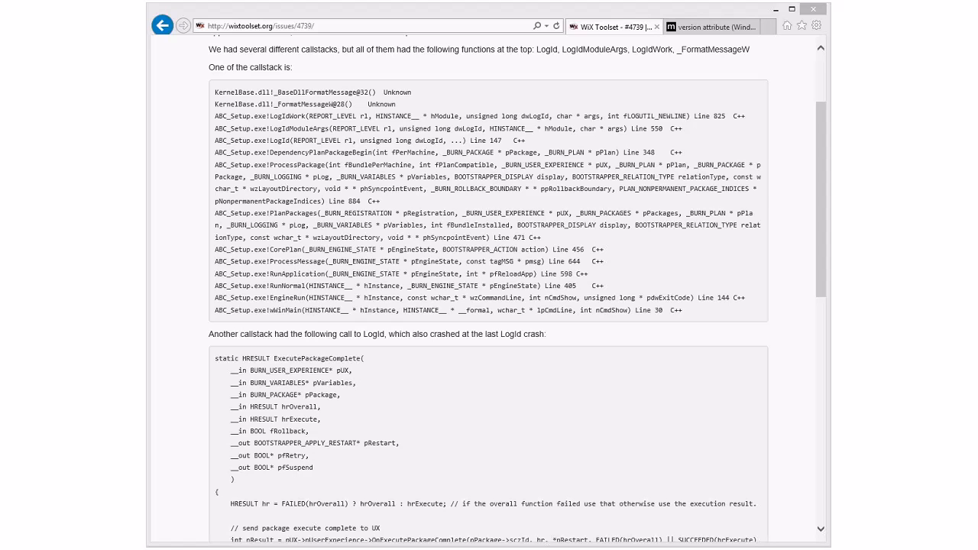
scroll(up, 3)
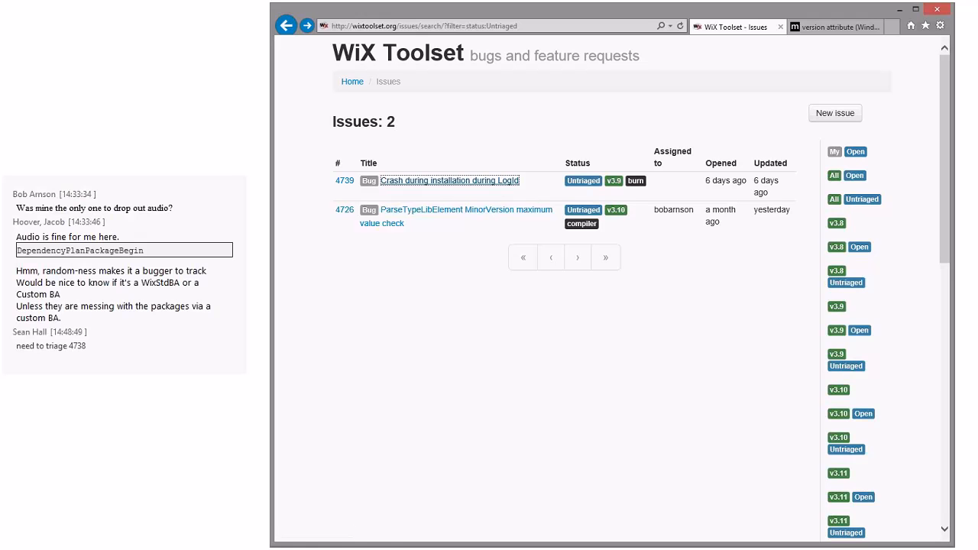
mouse_move(450, 180)
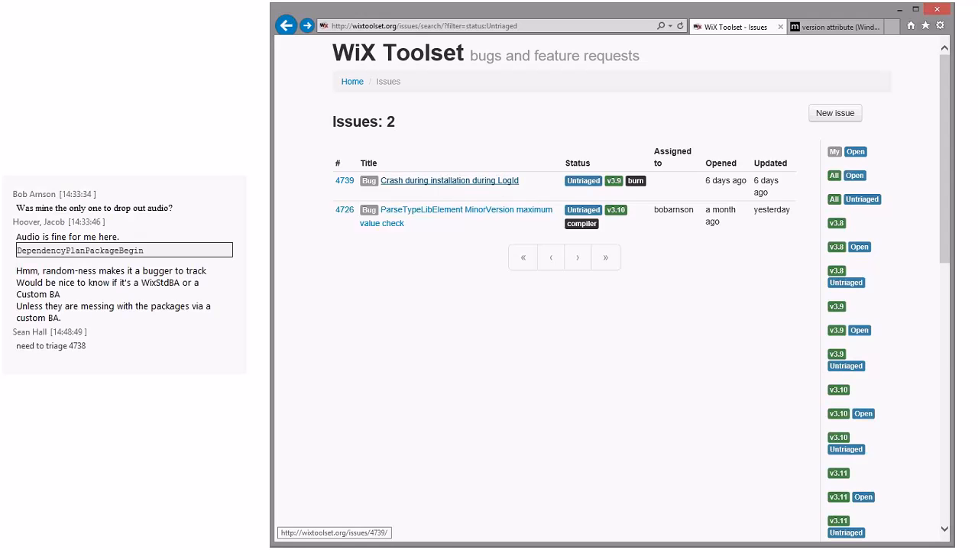
Open bug 4738, read its reinstall-IIS comment history, and open linked SourceForge bug 3332.
click(448, 180)
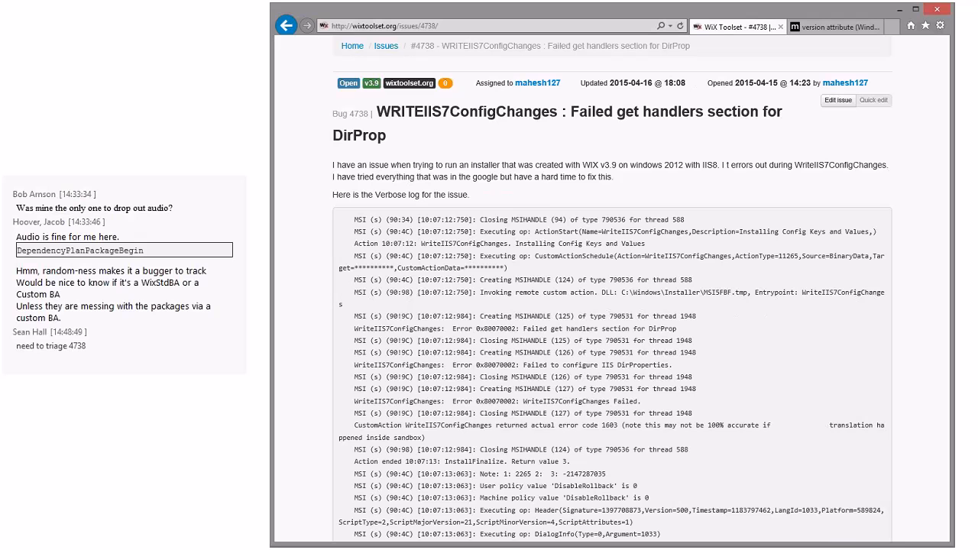
scroll(down, 3)
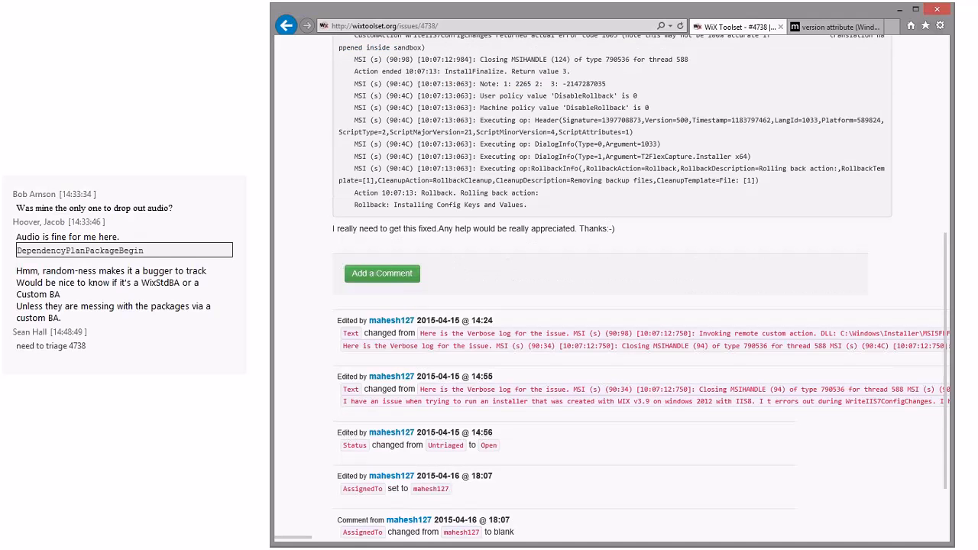
scroll(down, 3)
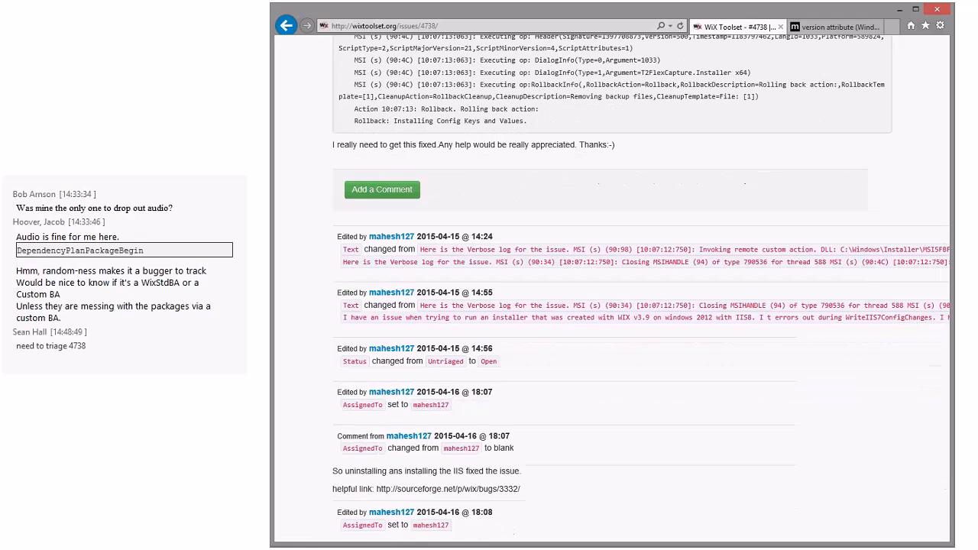
scroll(up, 3)
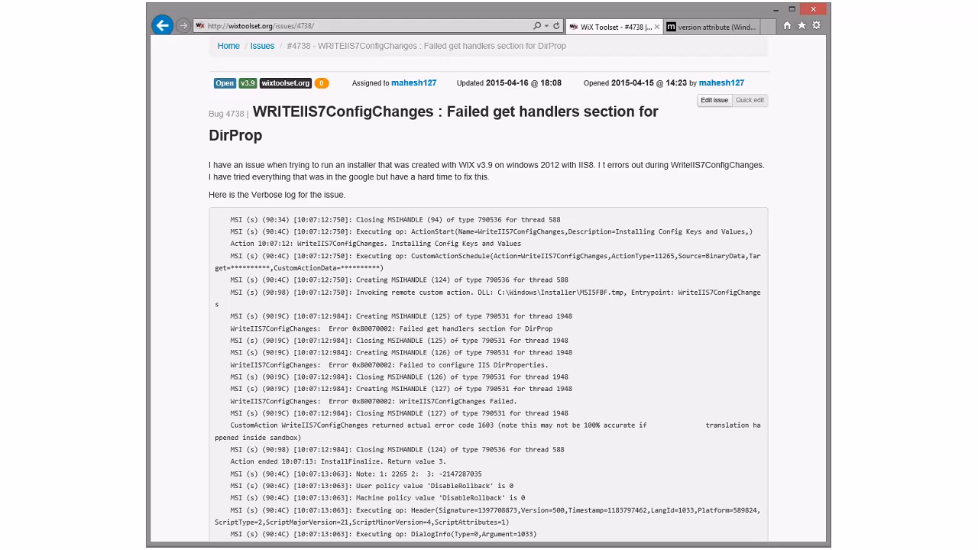
scroll(down, 3)
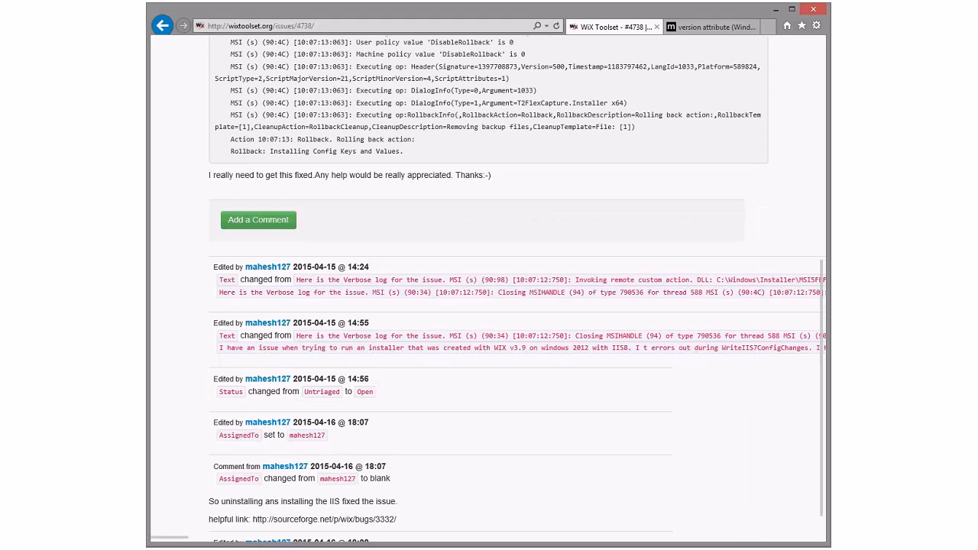
scroll(up, 3)
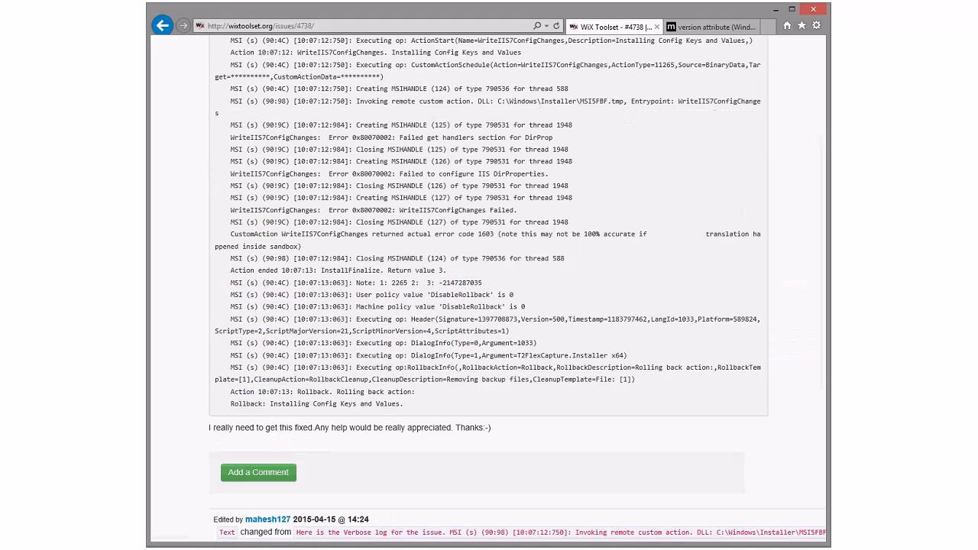
scroll(up, 3)
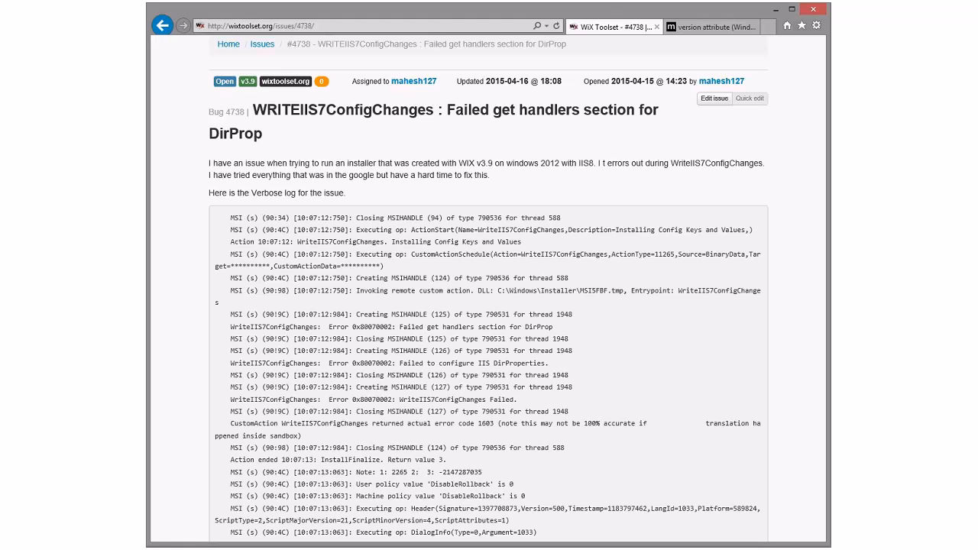
scroll(down, 3)
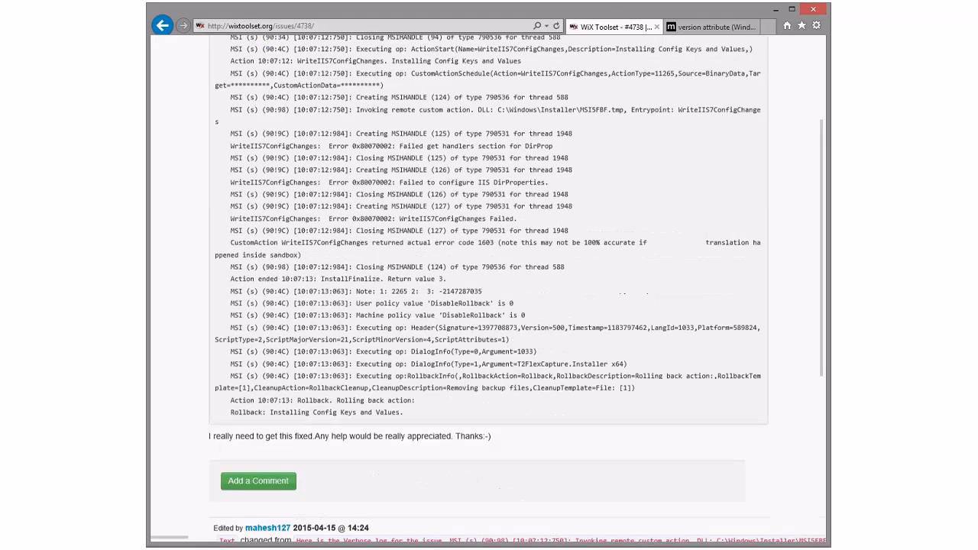
scroll(down, 3)
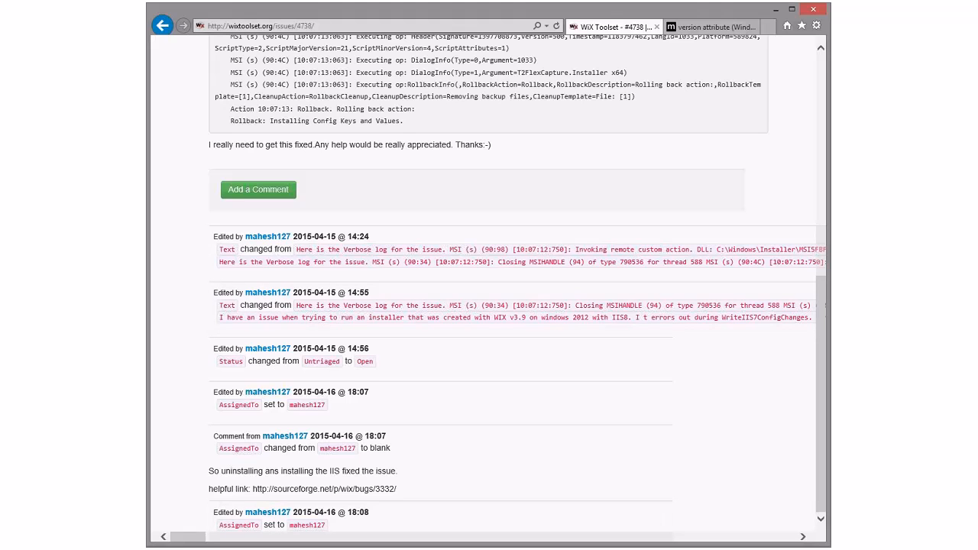
double_click(294, 489)
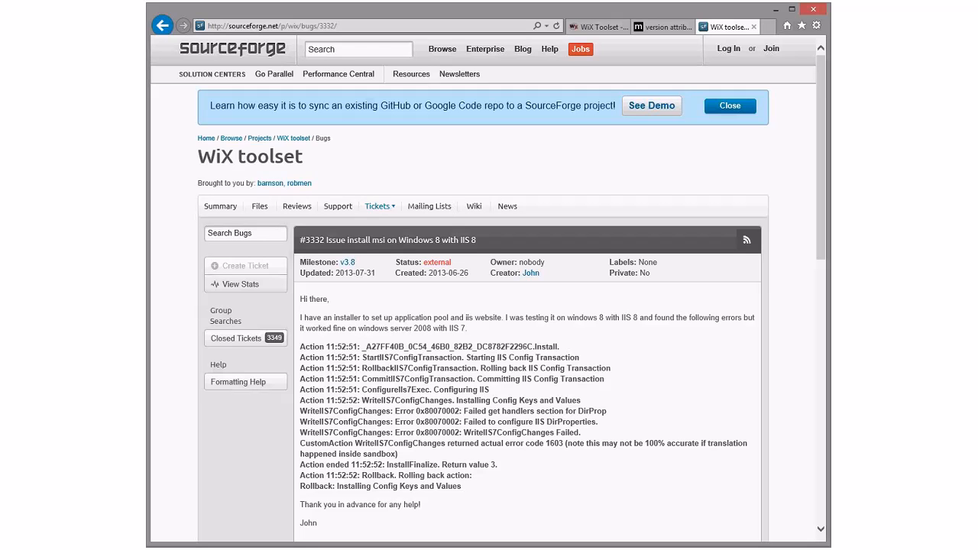
Read bug 3332's reinstall-IIS fix, then switch to the MSDN version attribute page.
scroll(down, 3)
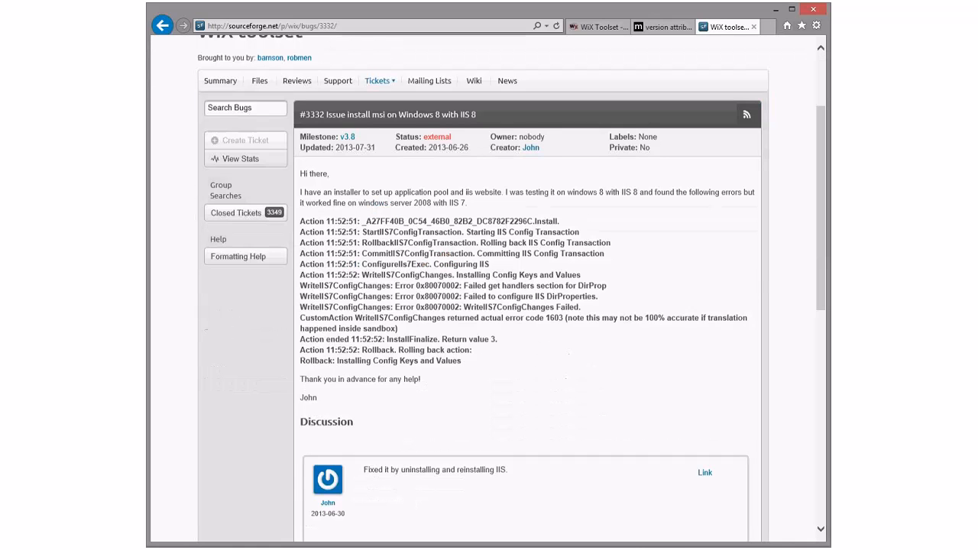
scroll(down, 3)
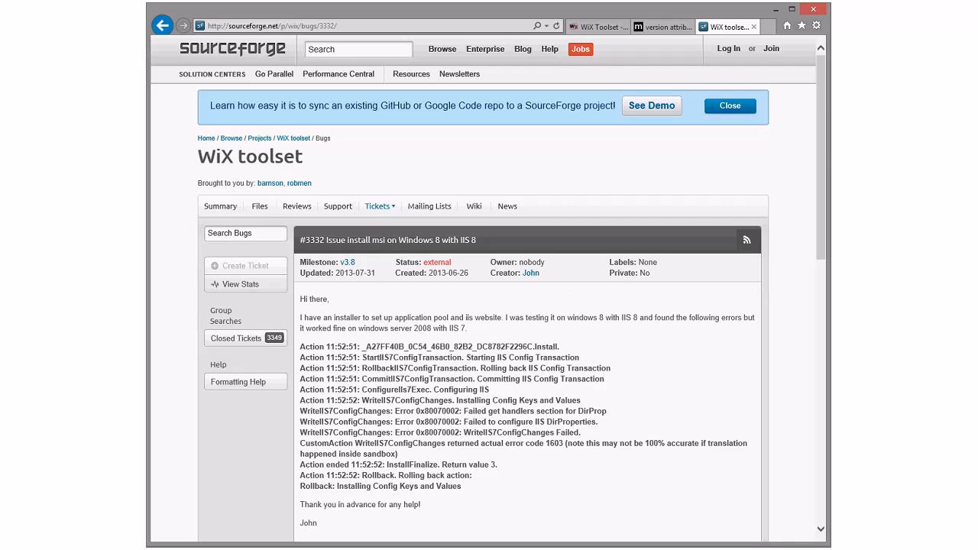
click(659, 27)
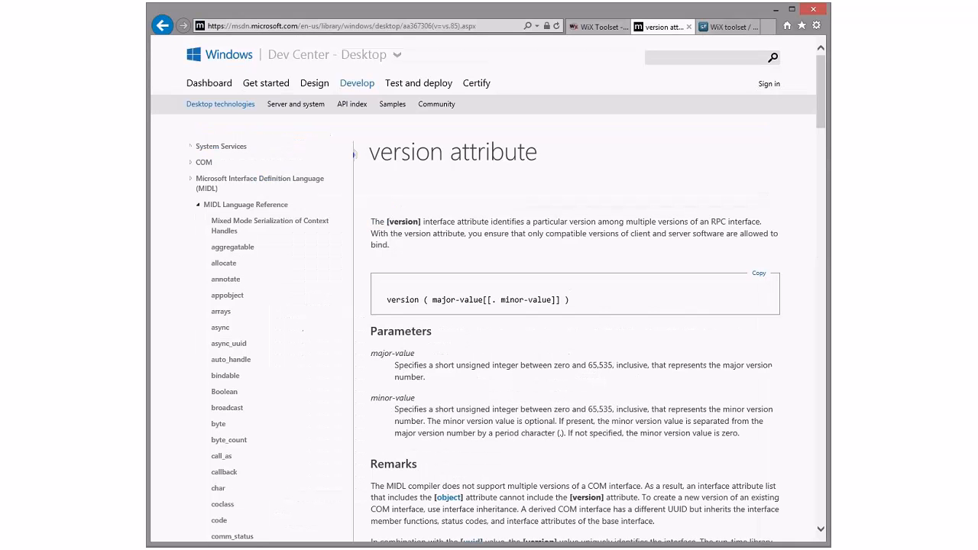
Go back to the SourceForge ticket 3332 tab.
click(596, 26)
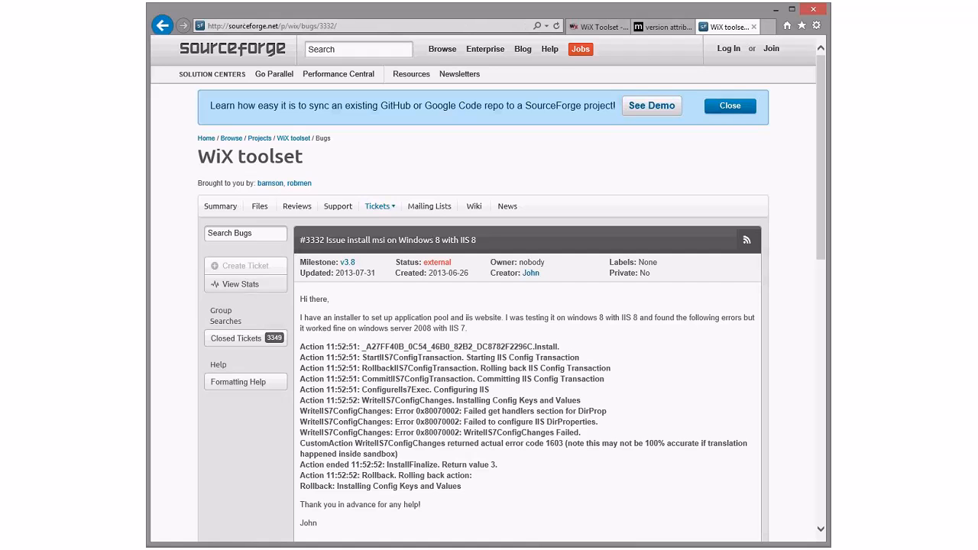
Scroll to ticket 3332's Discussion showing John's IIS reinstall fix and the v3.7 to v3.8 change.
scroll(down, 3)
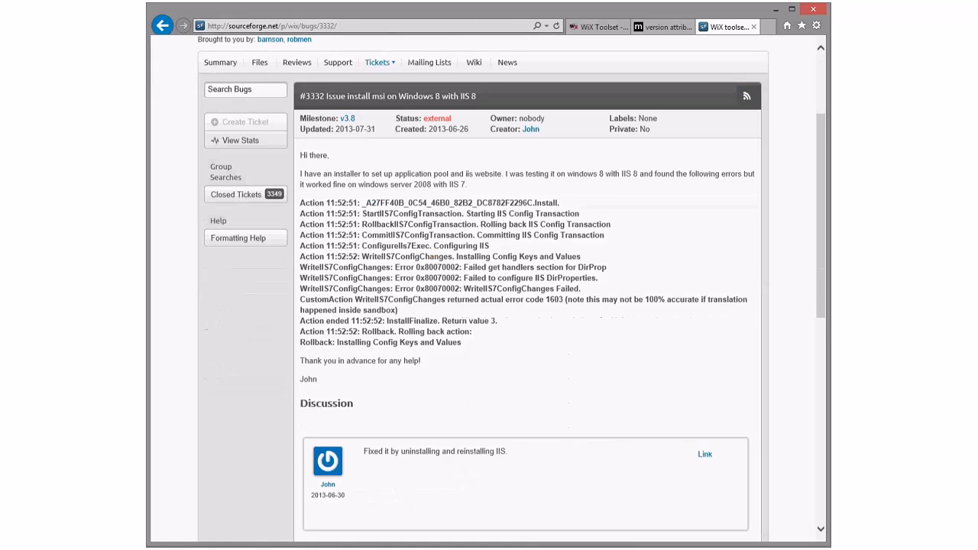
scroll(down, 3)
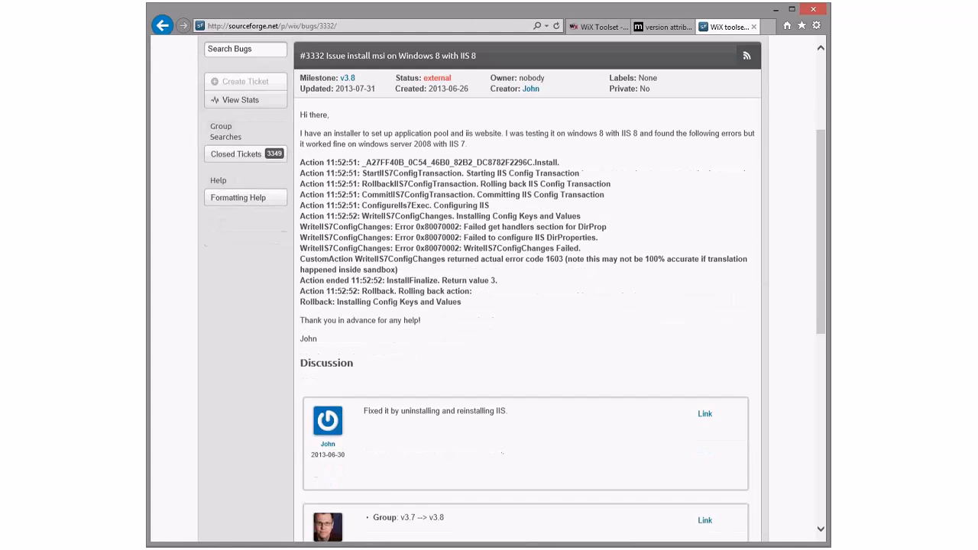
scroll(down, 3)
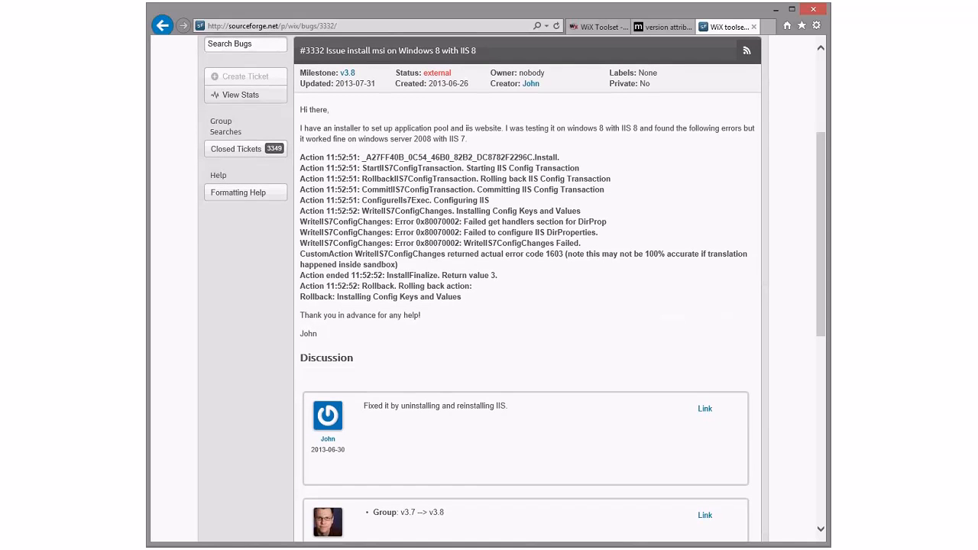